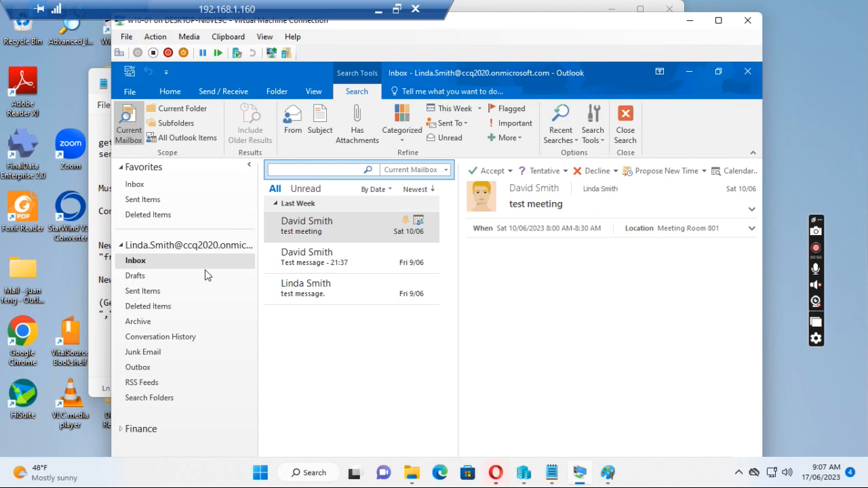
pyautogui.moveTo(143, 263)
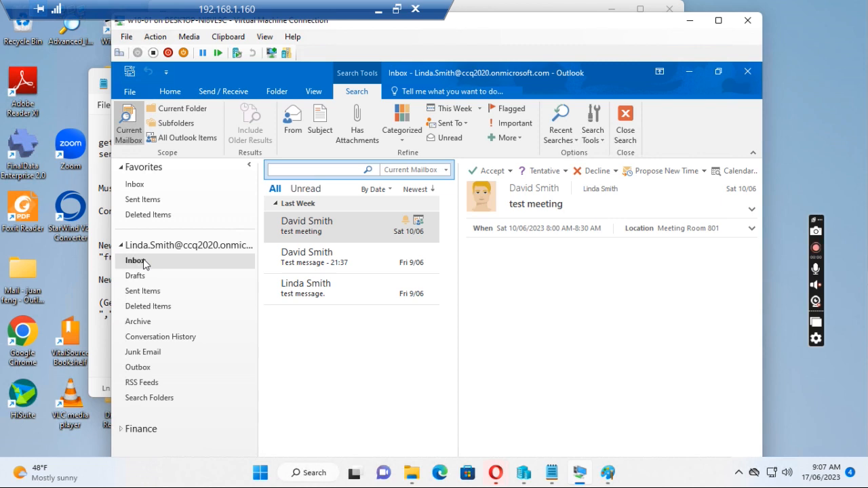
pyautogui.moveTo(175, 180)
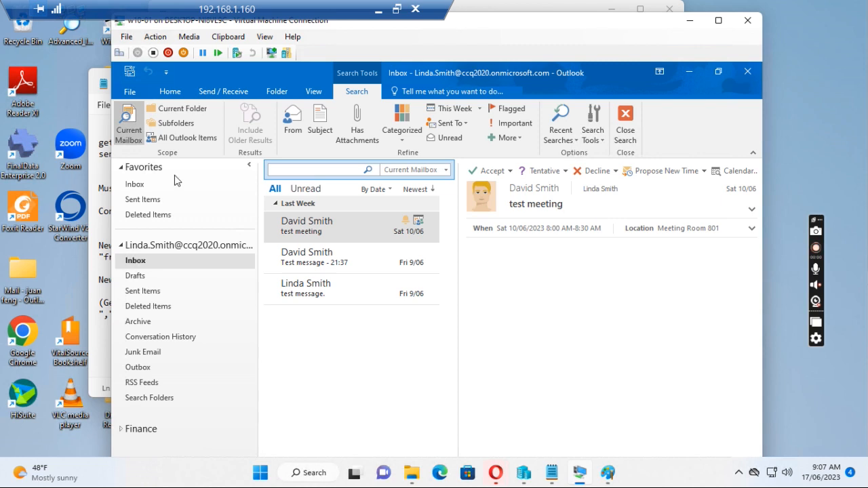
# Open Outlook's advanced search and include Sent Items and Deleted Items
pyautogui.click(316, 170)
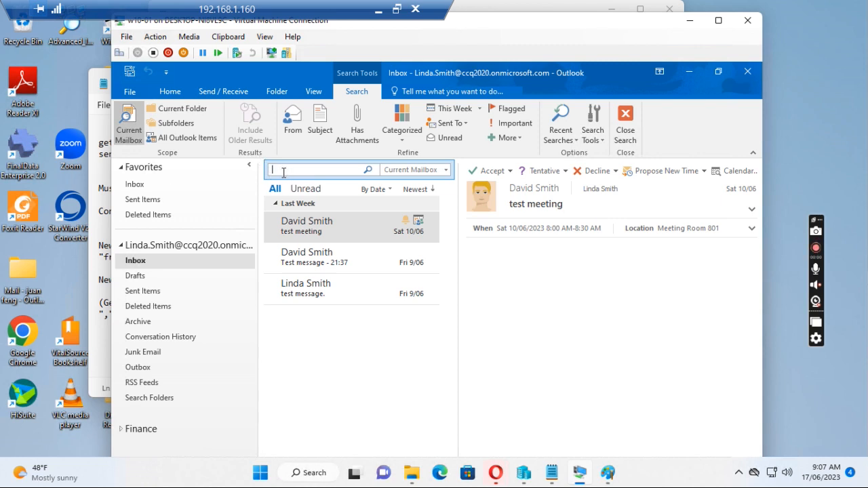
pyautogui.click(592, 122)
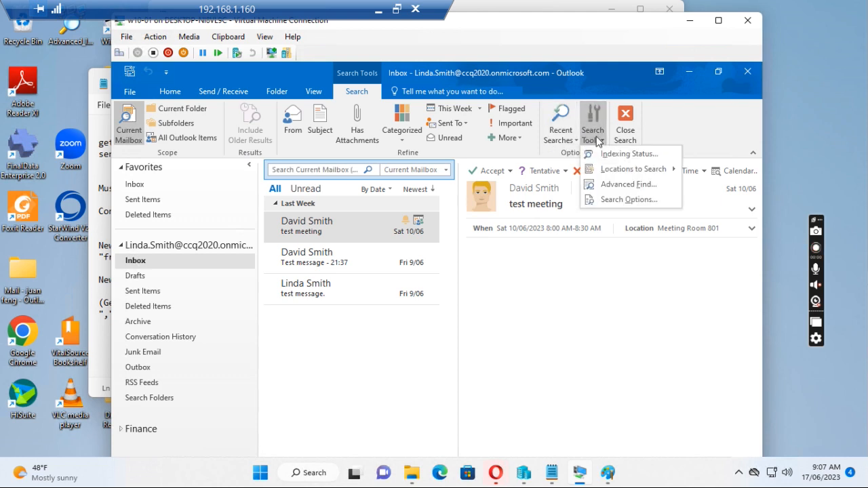
pyautogui.click(627, 184)
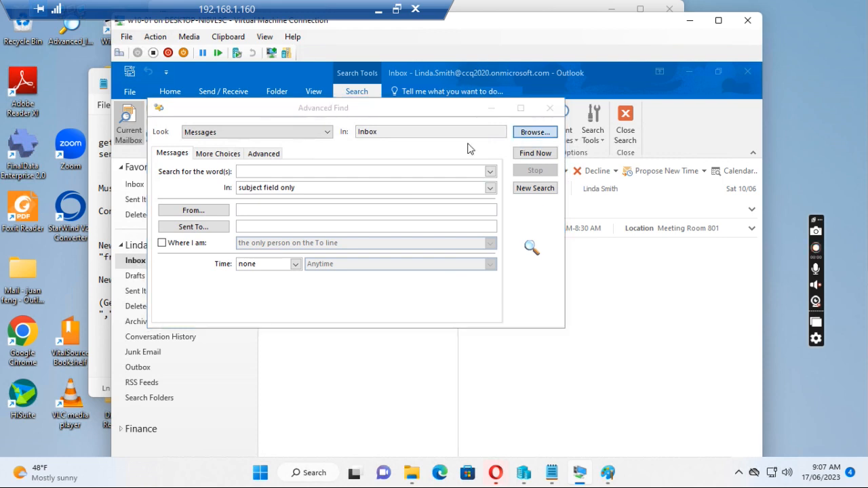
pyautogui.click(534, 132)
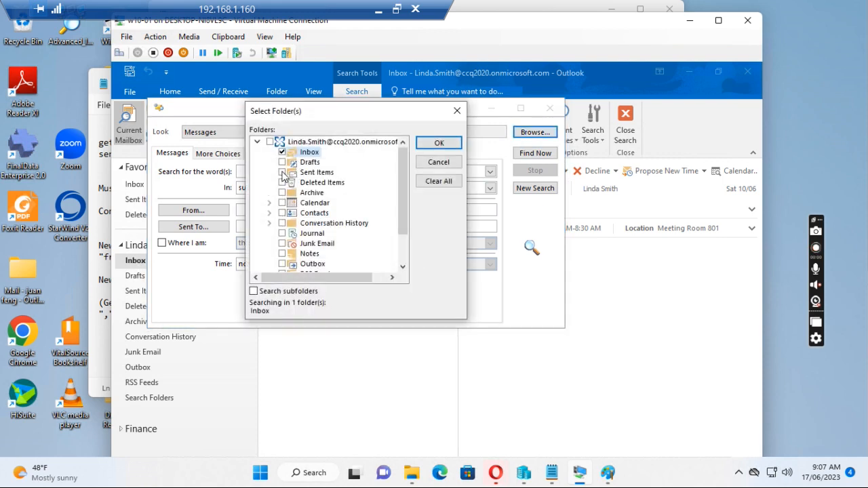
pyautogui.click(283, 171)
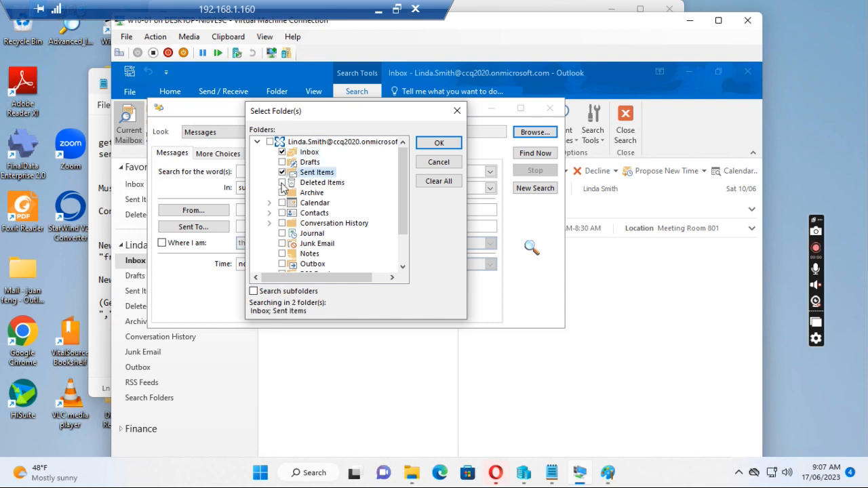
pyautogui.click(282, 183)
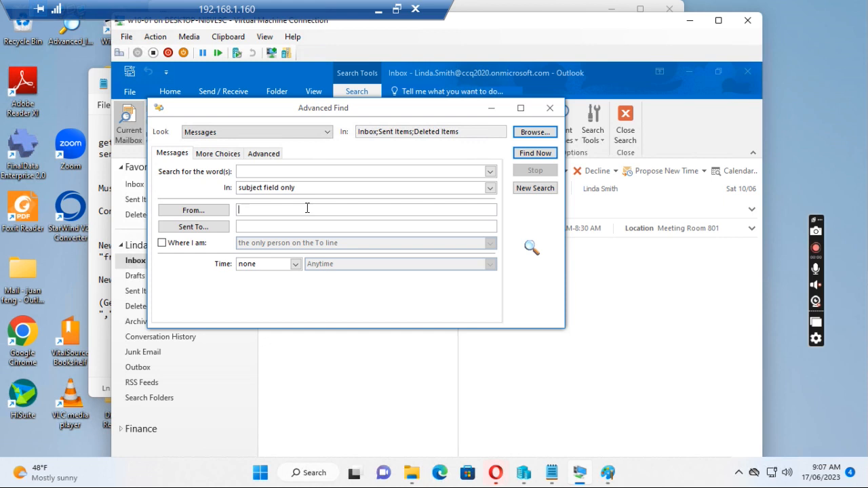
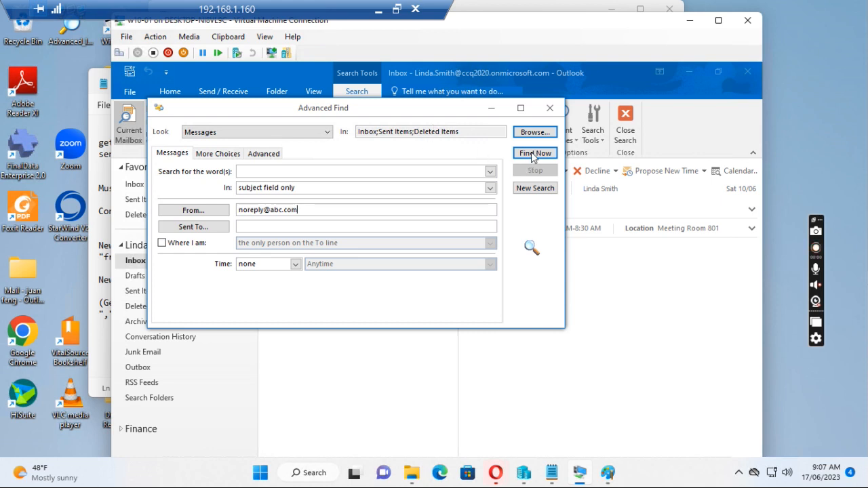
pyautogui.click(534, 152)
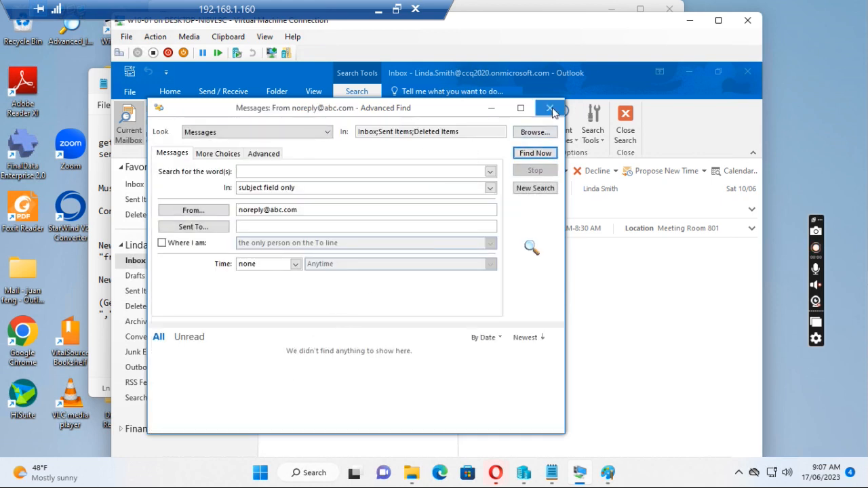
# Close the empty search results and look up powershell in Windows Search
pyautogui.click(550, 108)
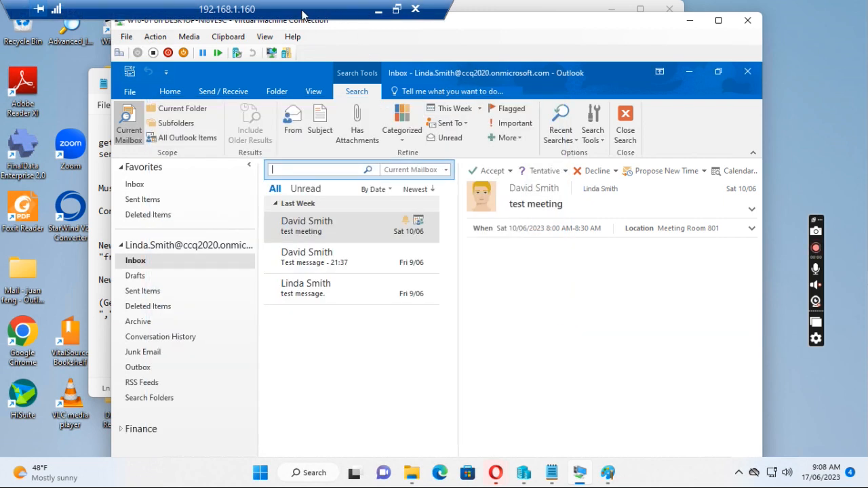
pyautogui.moveTo(661, 29)
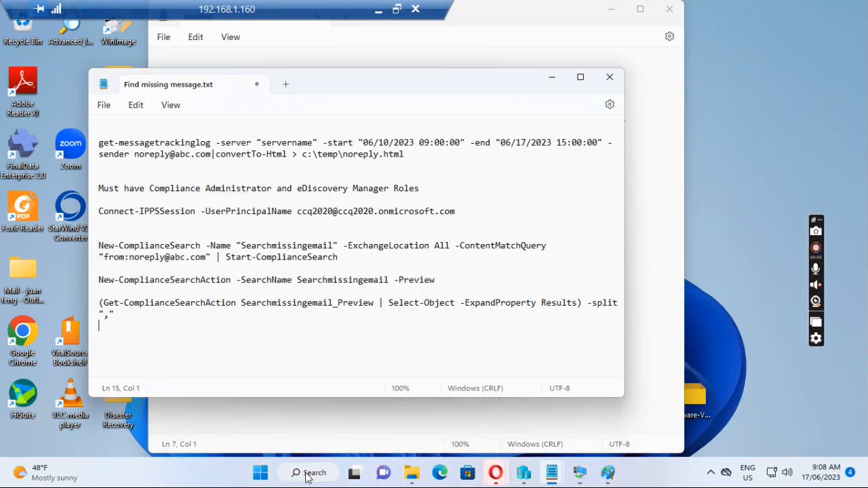
pyautogui.click(308, 472)
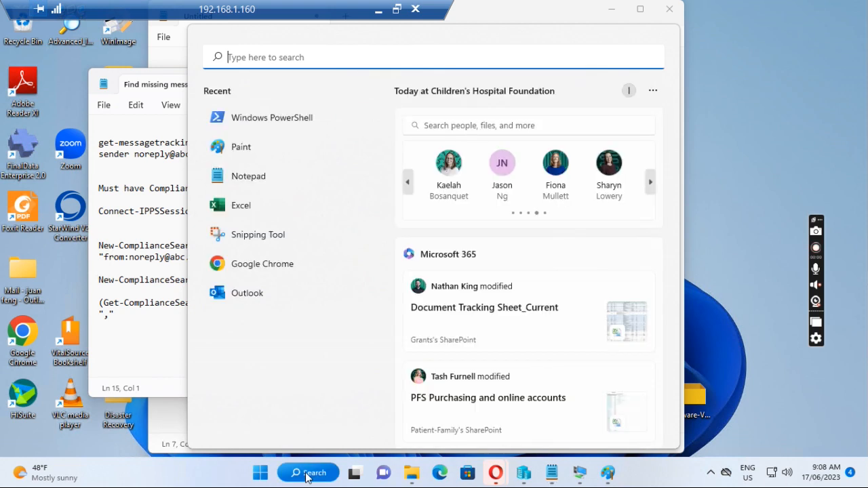
pyautogui.write('powershell')
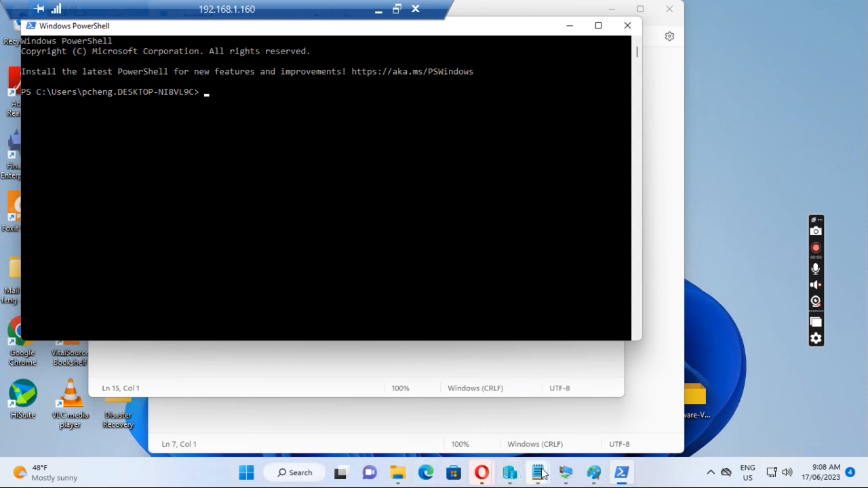
# Bring the Notepad command notes forward and select the Connect-IPPSSession sign-in account
pyautogui.click(537, 473)
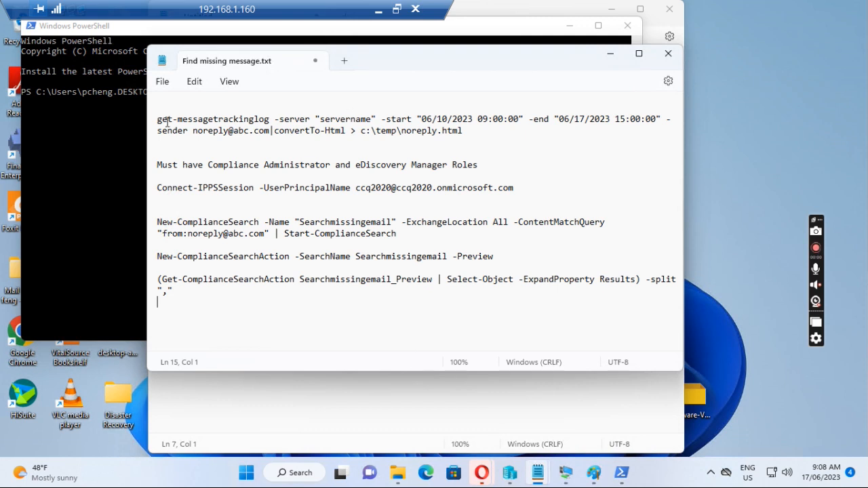
pyautogui.moveTo(320, 119)
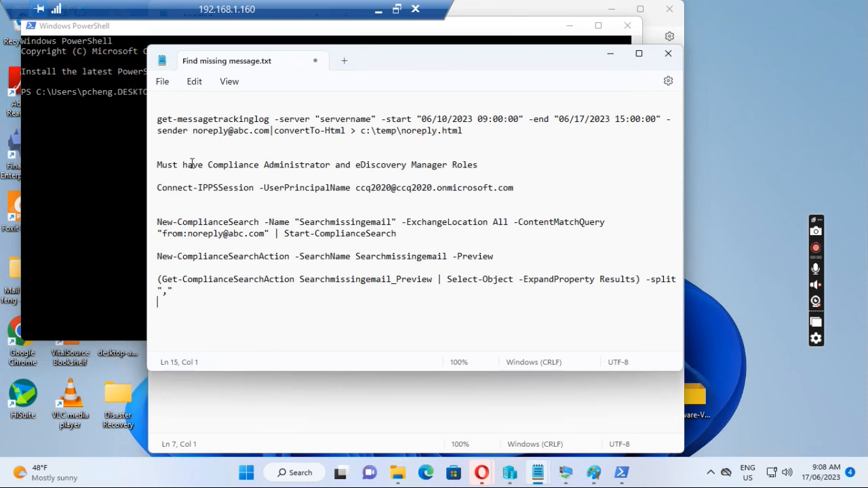
pyautogui.moveTo(146, 166)
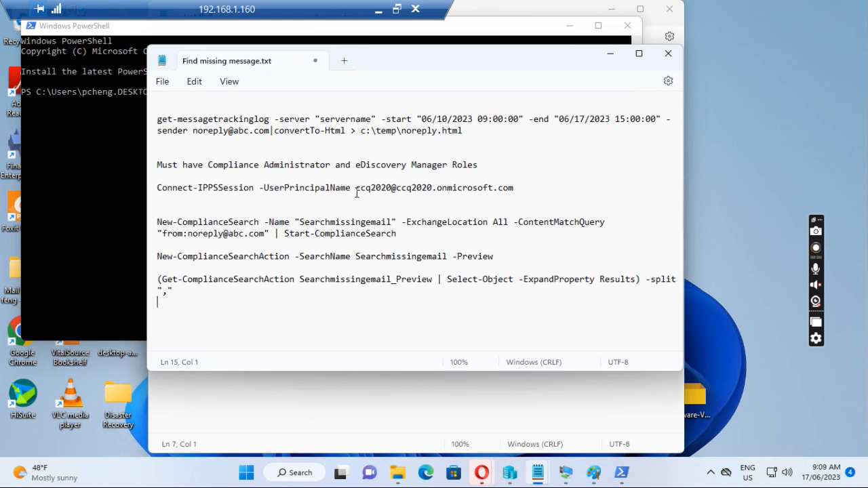
pyautogui.doubleClick(392, 188)
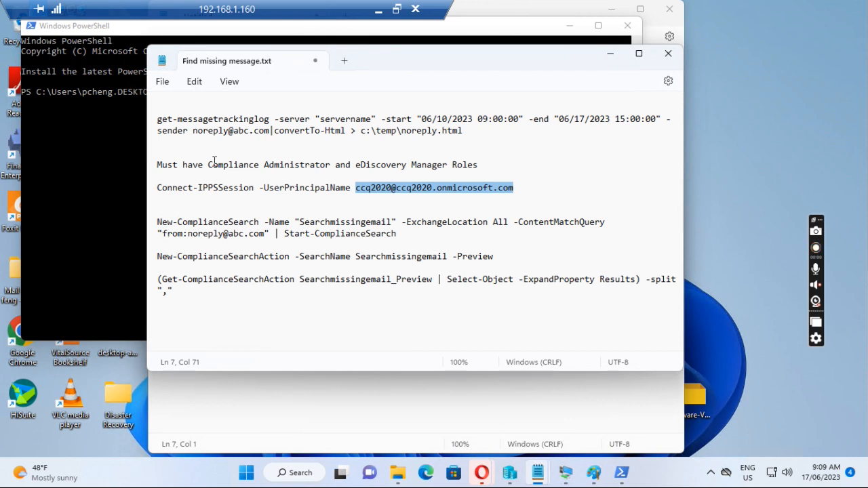
pyautogui.moveTo(355, 162)
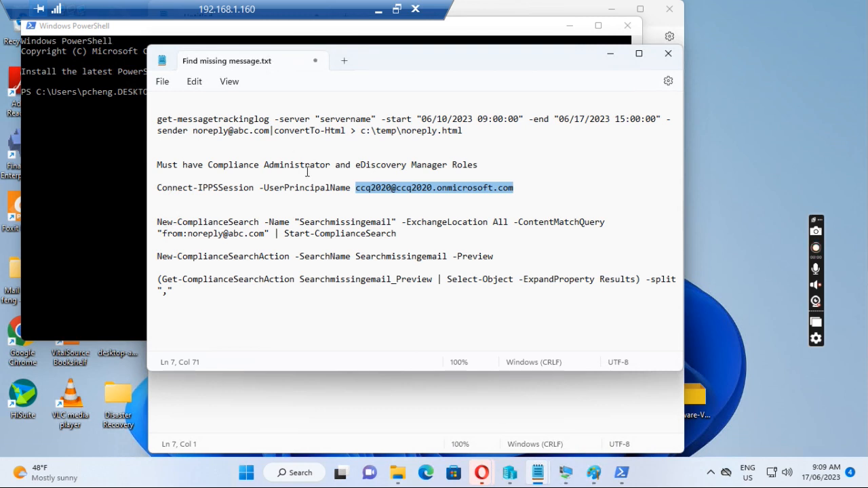
pyautogui.moveTo(152, 193)
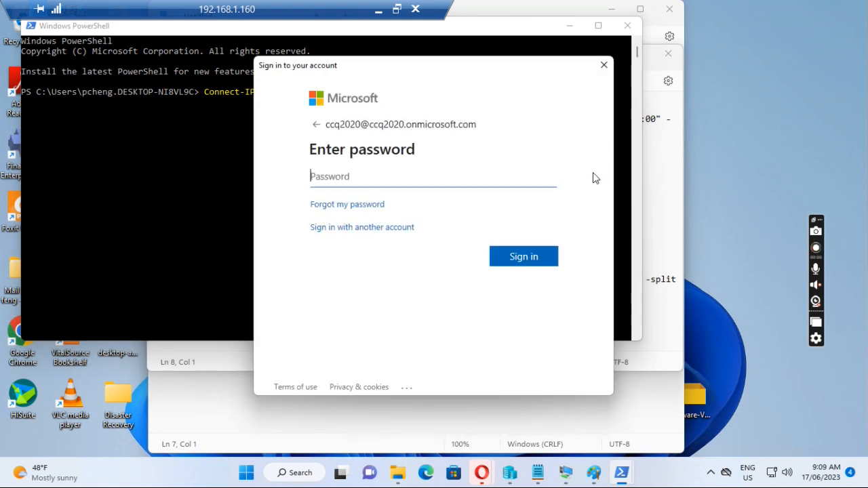
pyautogui.write('●')
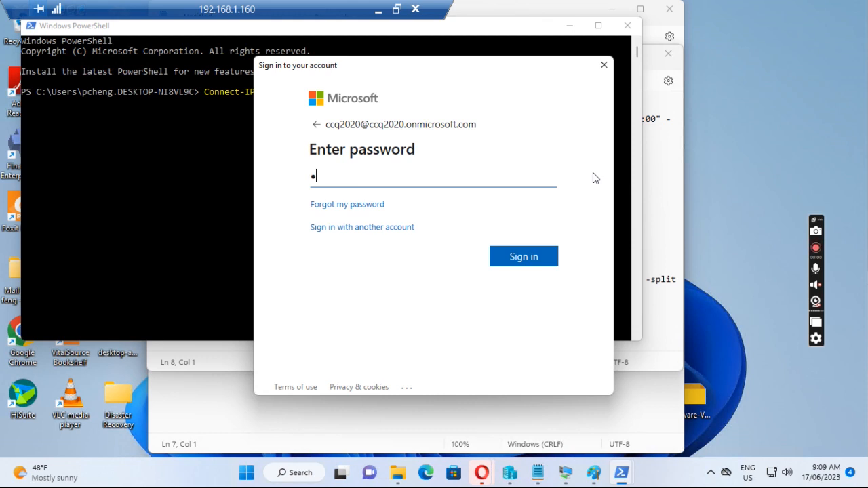
pyautogui.write('password')
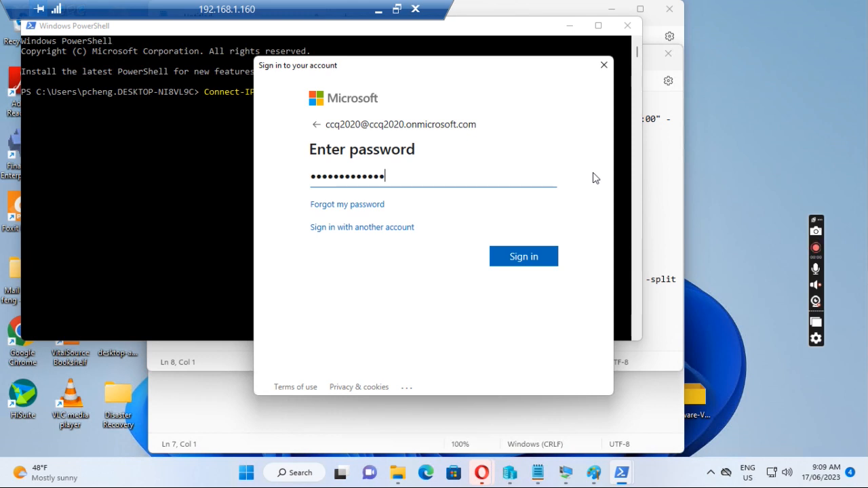
pyautogui.click(523, 256)
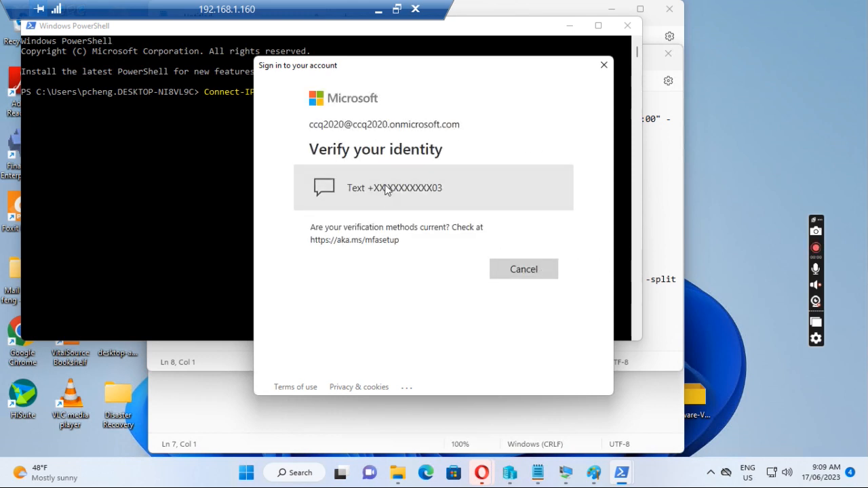
pyautogui.click(433, 188)
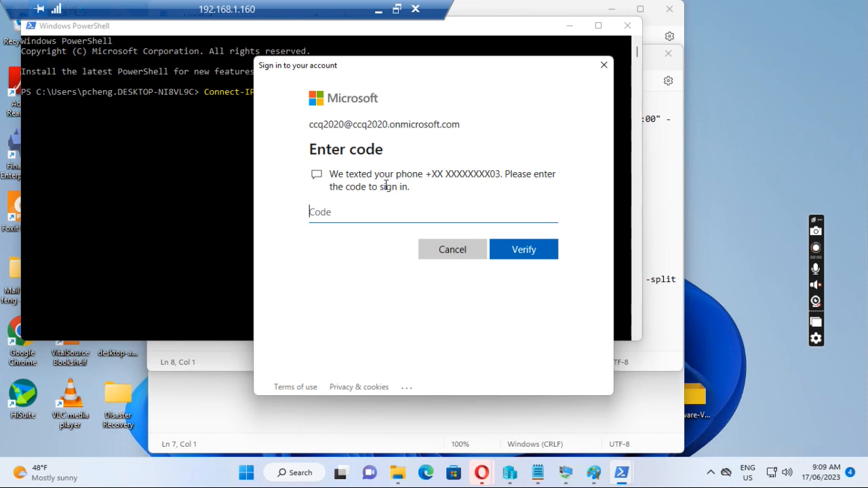
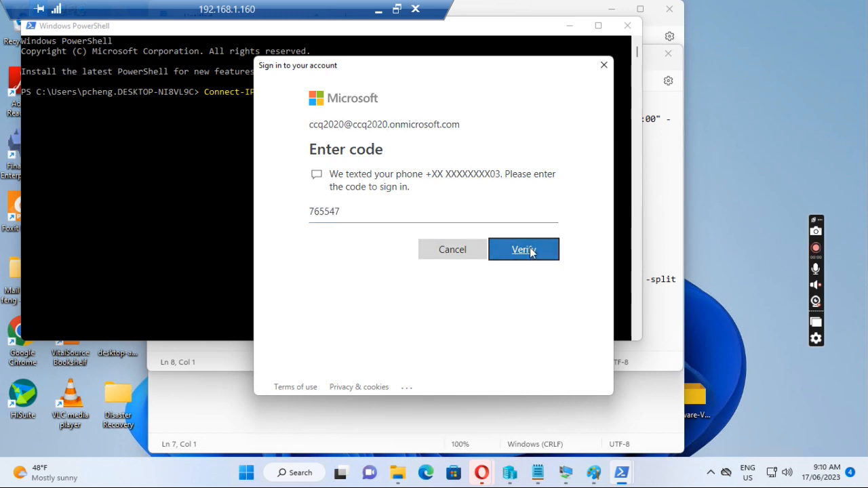
pyautogui.click(523, 250)
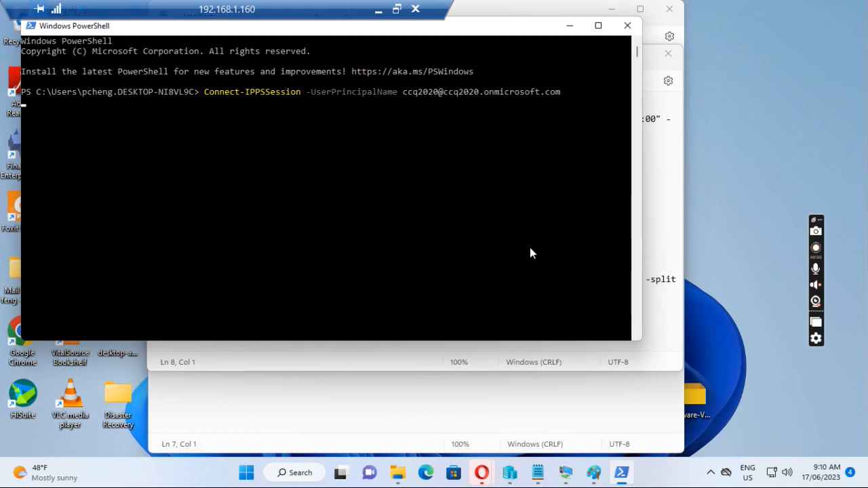
# Press Enter while Connect-IPPSSession finishes connecting to the compliance endpoint
pyautogui.press('Return')
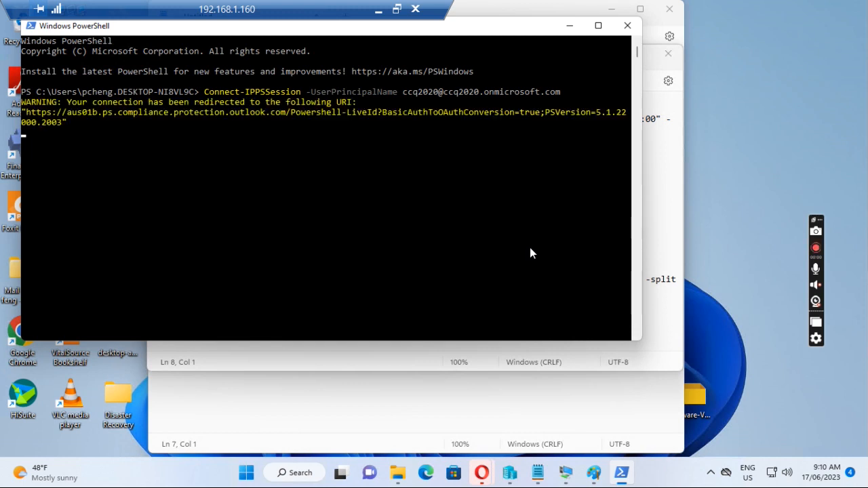
pyautogui.moveTo(542, 368)
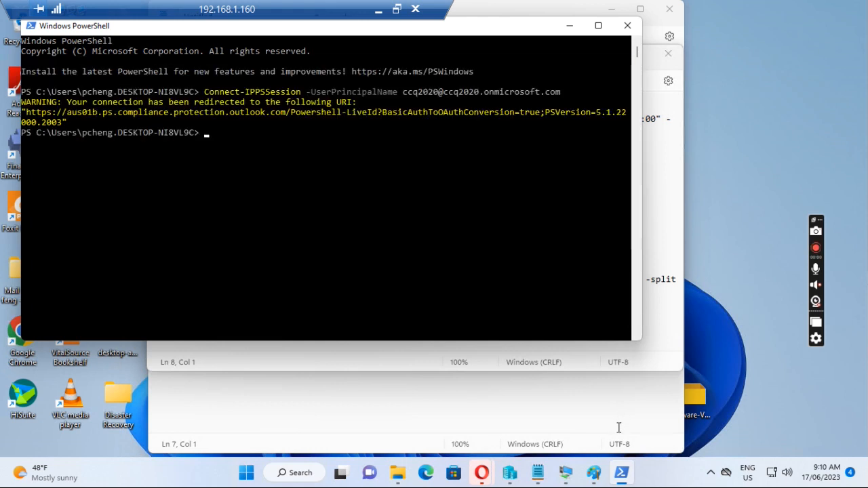
pyautogui.moveTo(379, 113)
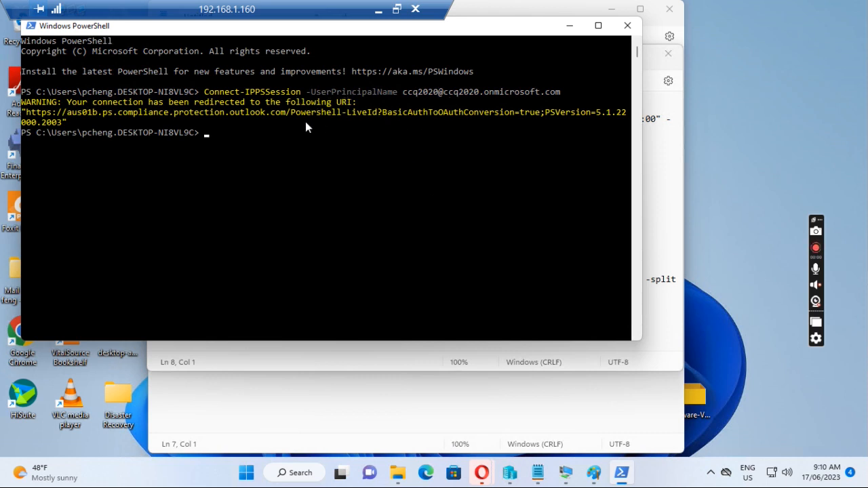
pyautogui.moveTo(537, 473)
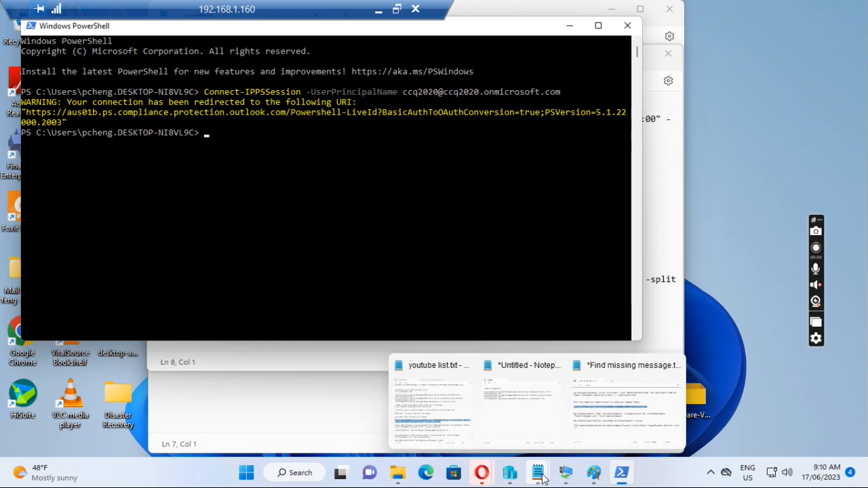
# Bring up Find missing message.txt holding the New-ComplianceSearch command
pyautogui.click(625, 400)
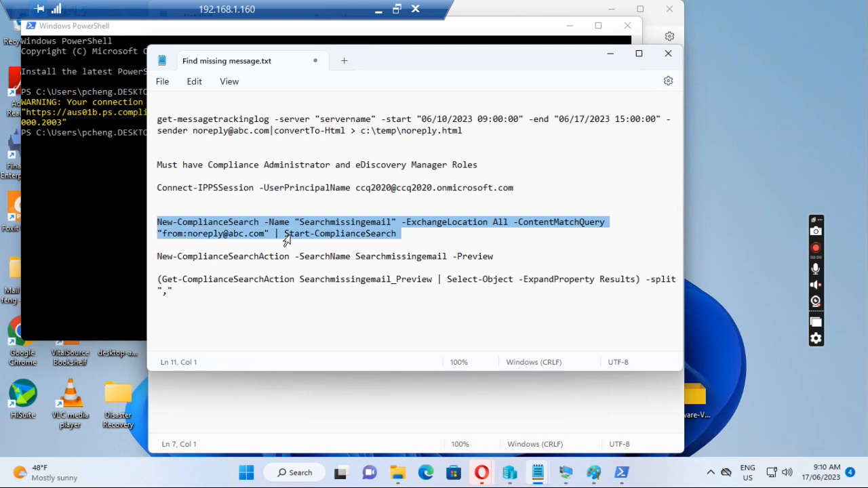
pyautogui.moveTo(61, 185)
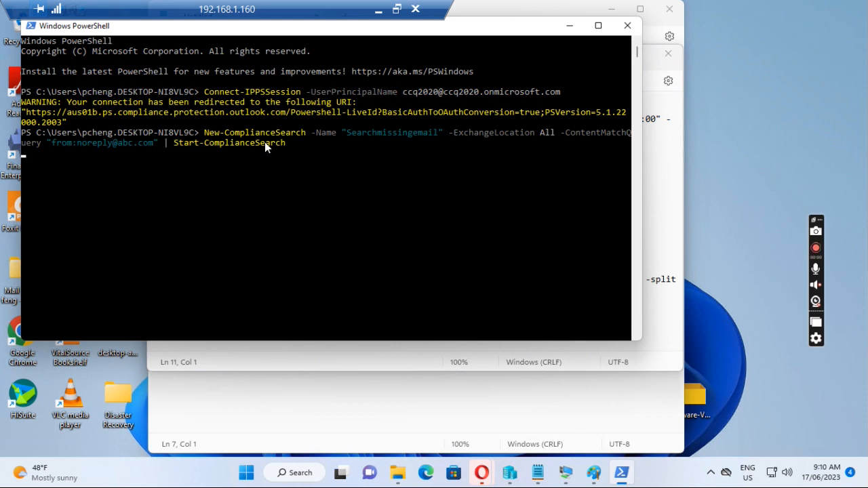
pyautogui.moveTo(549, 209)
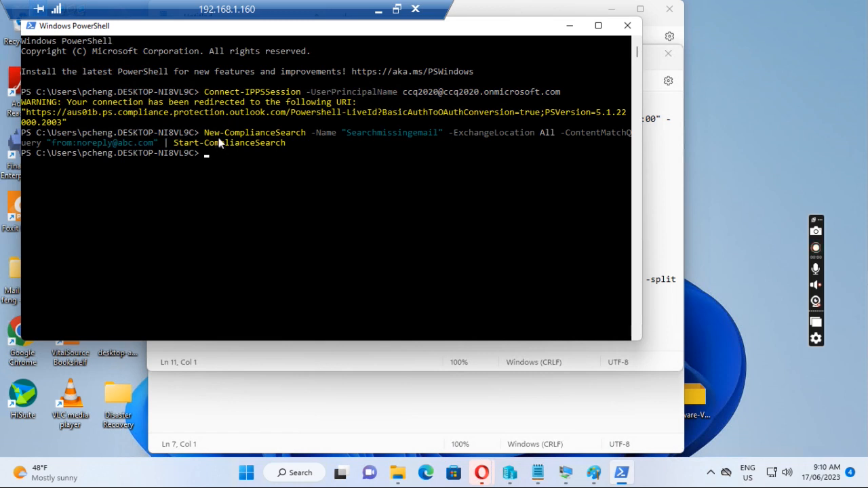
pyautogui.moveTo(357, 141)
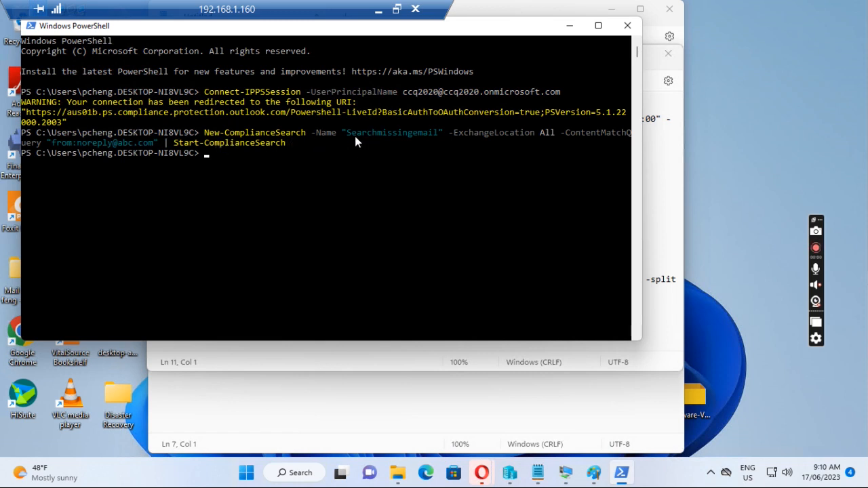
pyautogui.moveTo(451, 137)
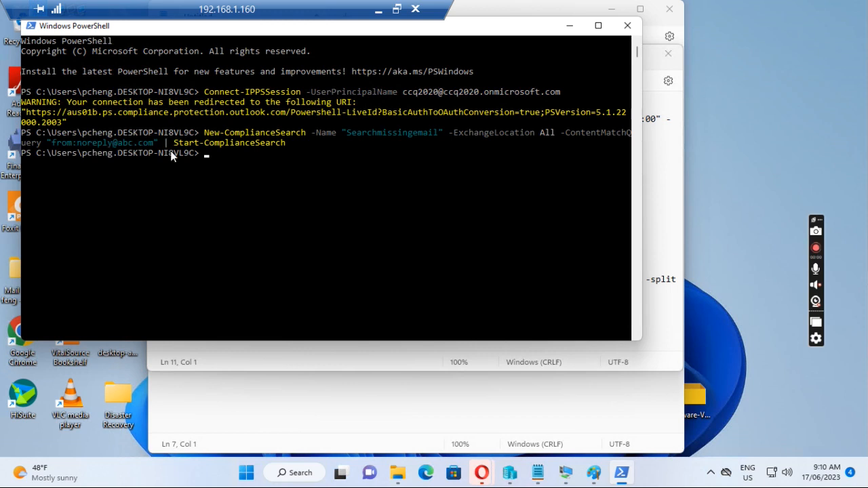
pyautogui.moveTo(366, 365)
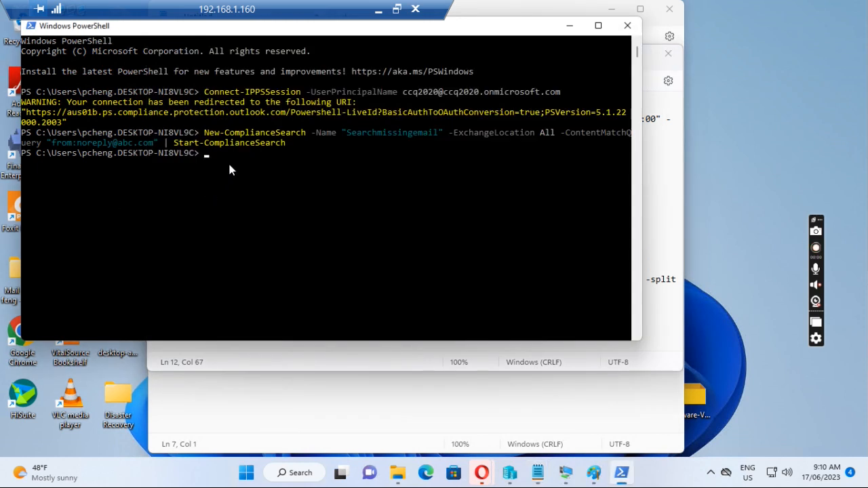
# Run New-ComplianceSearchAction -SearchName Searchmissingemail -Preview
pyautogui.write('New-ComplianceSearchAction -SearchName Searchmissingemail -Preview')
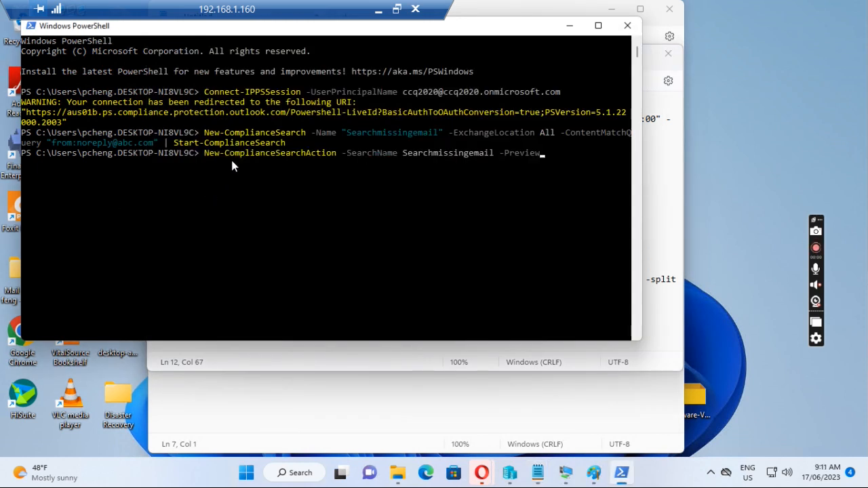
pyautogui.press('Return')
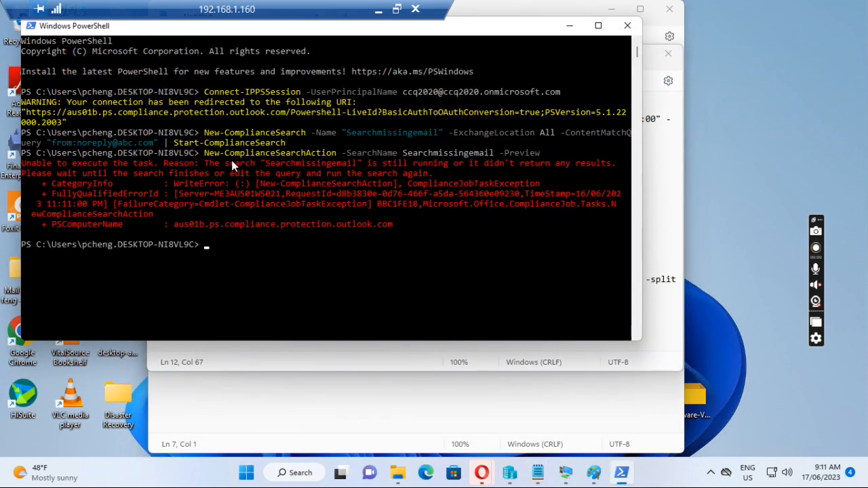
pyautogui.moveTo(203, 156)
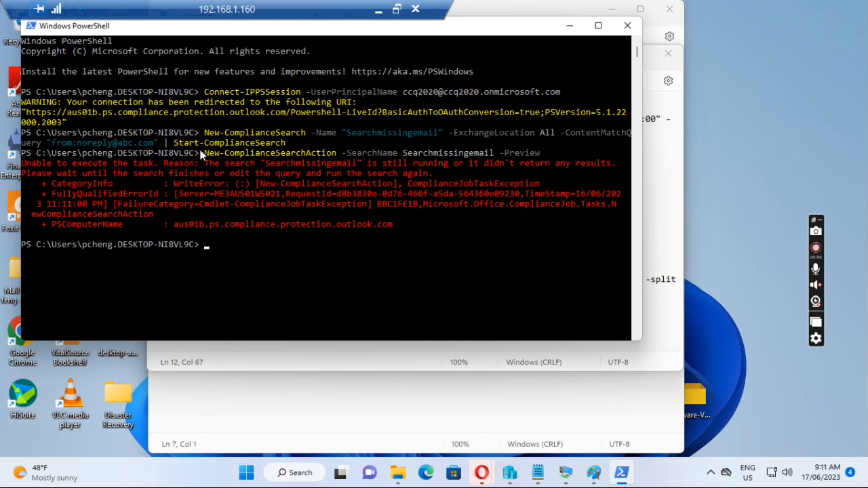
pyautogui.moveTo(509, 172)
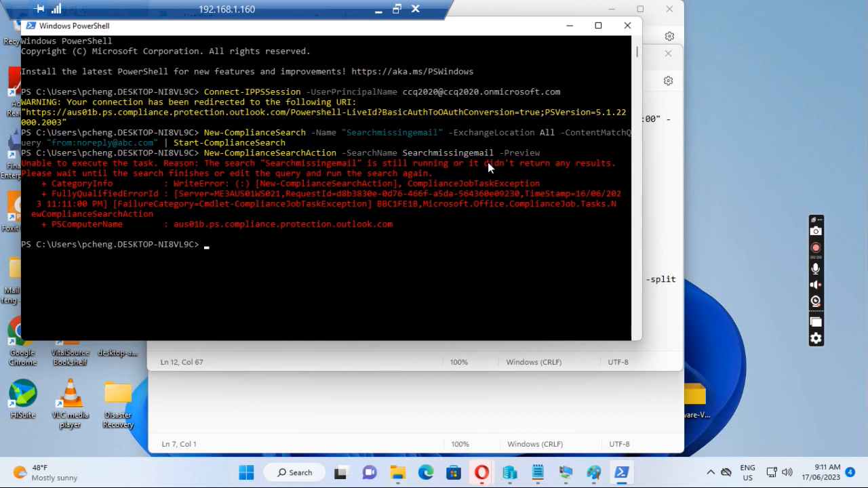
pyautogui.moveTo(210, 163)
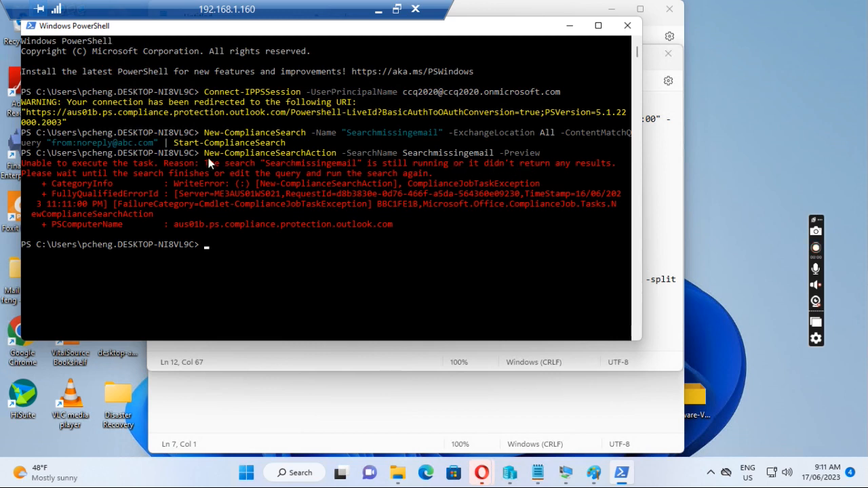
pyautogui.moveTo(402, 277)
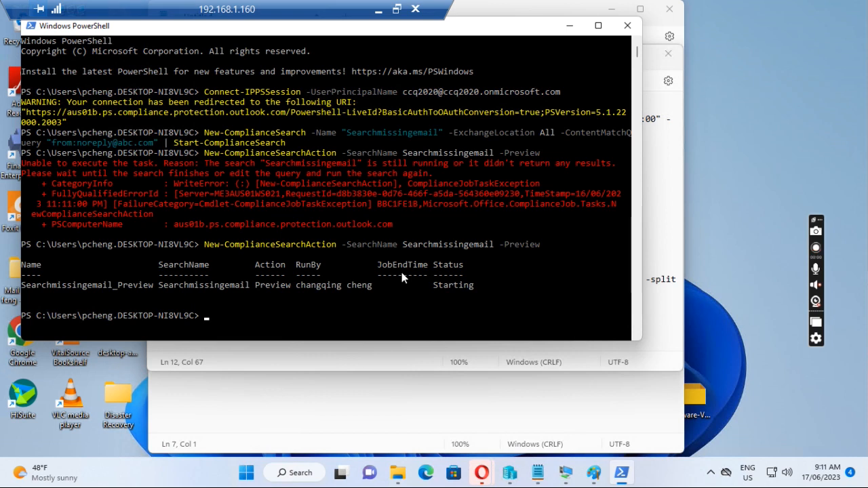
pyautogui.moveTo(460, 292)
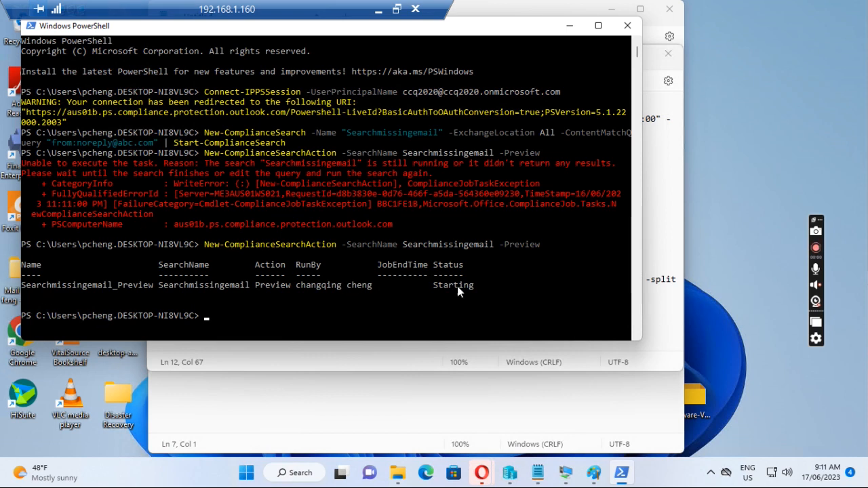
pyautogui.moveTo(305, 303)
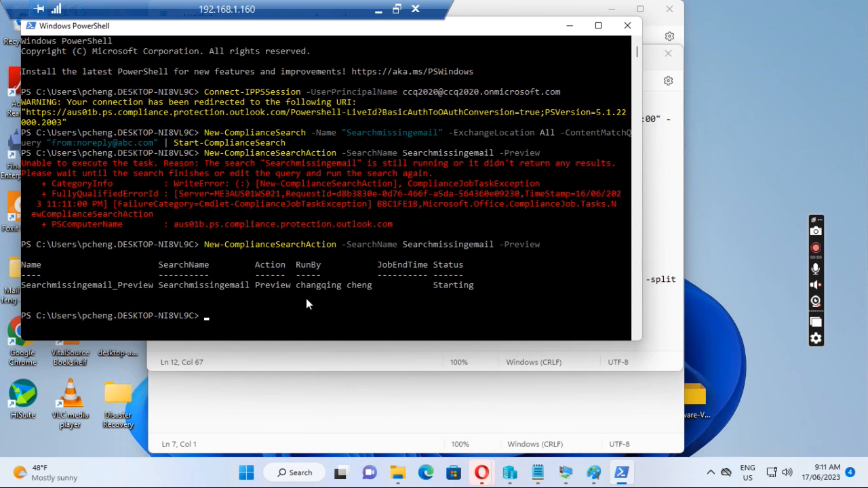
pyautogui.moveTo(286, 365)
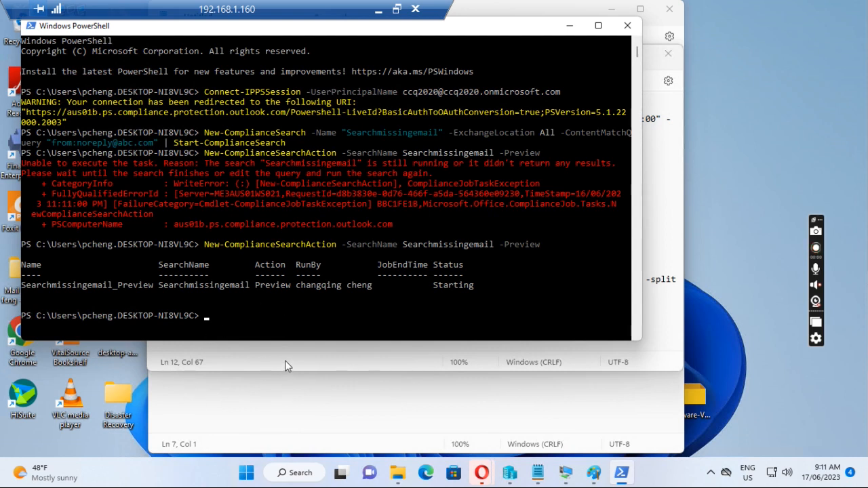
pyautogui.moveTo(537, 473)
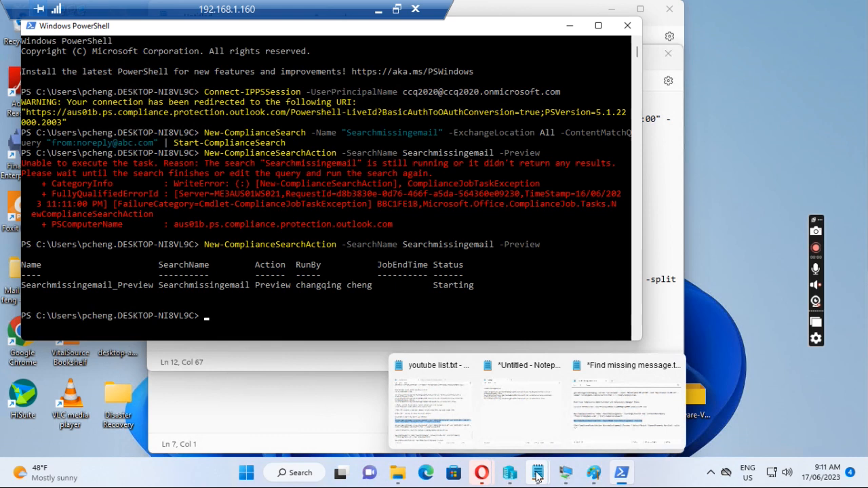
# Run the Get-ComplianceSearchAction Searchmissingemail_Preview results command from the notes
pyautogui.click(626, 400)
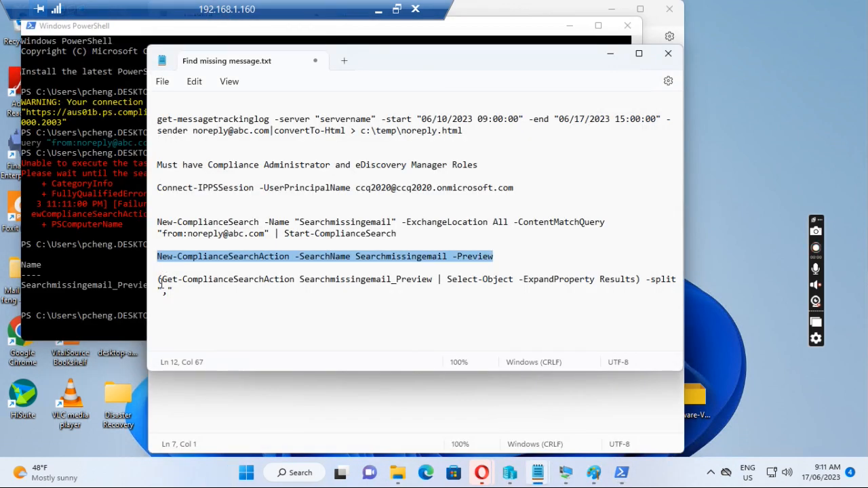
pyautogui.click(158, 279)
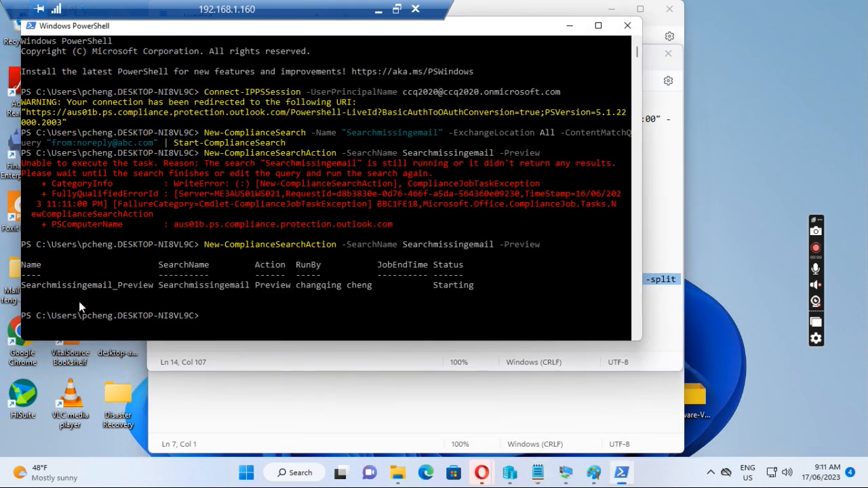
pyautogui.write('(Get-ComplianceSearchAction Searchmissingemail_Preview | Select-Object -ExpandProperty Results) -split ","')
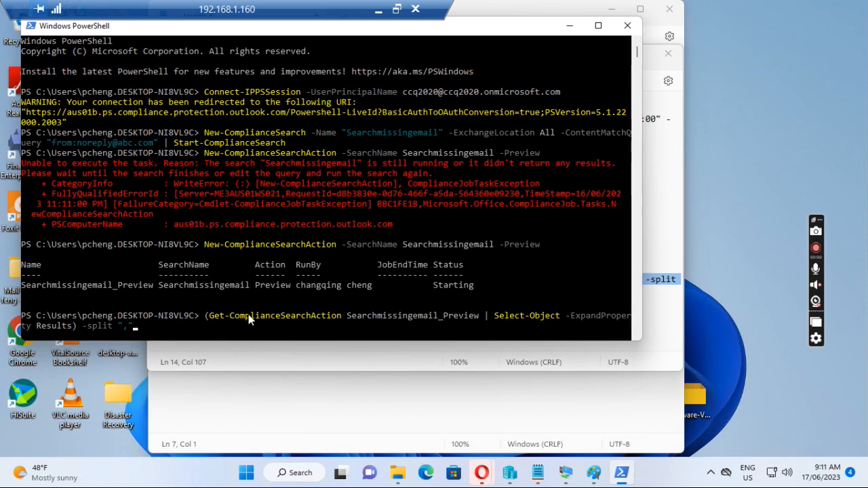
pyautogui.moveTo(228, 331)
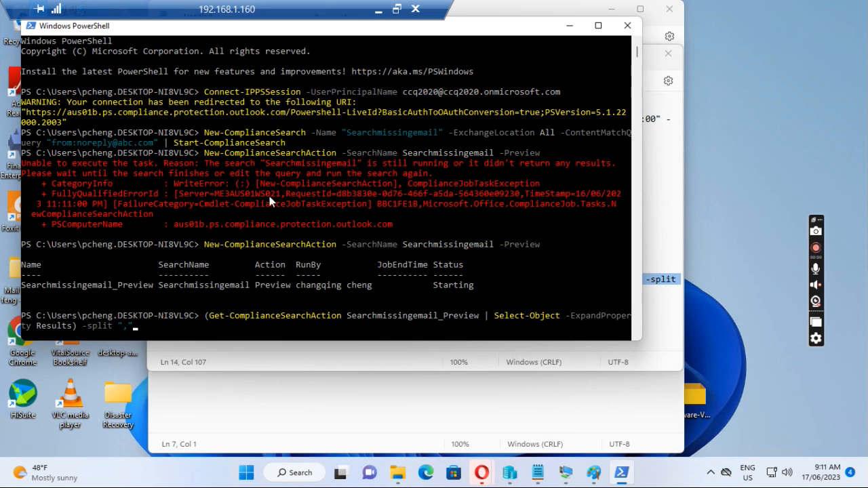
pyautogui.moveTo(327, 255)
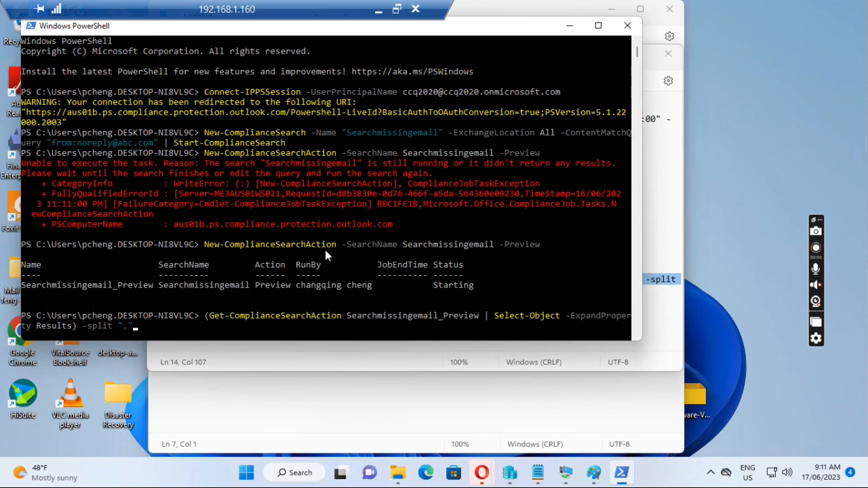
pyautogui.press('Return')
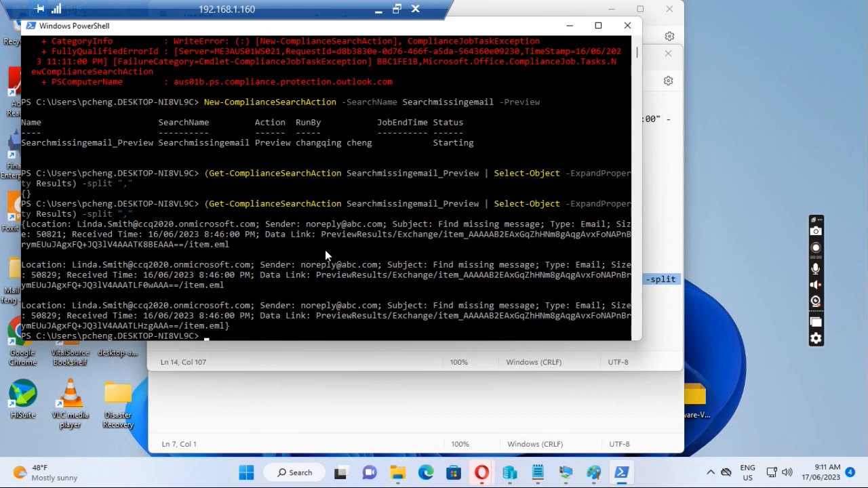
pyautogui.moveTo(217, 208)
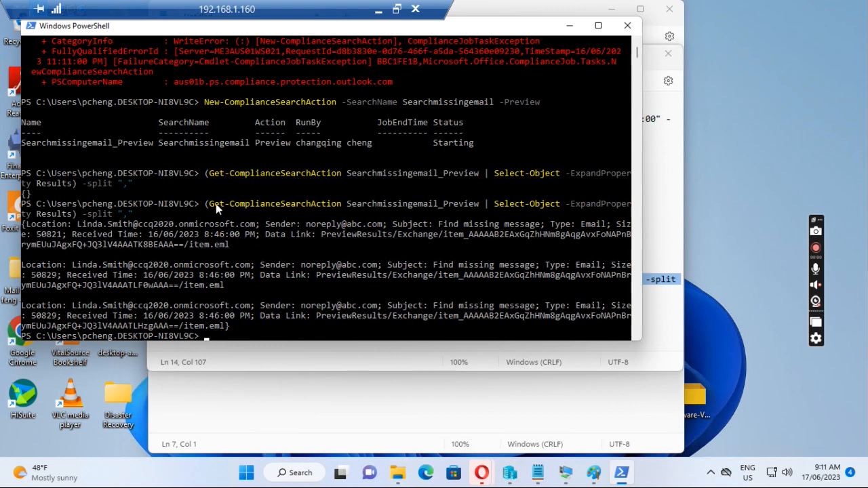
pyautogui.moveTo(107, 236)
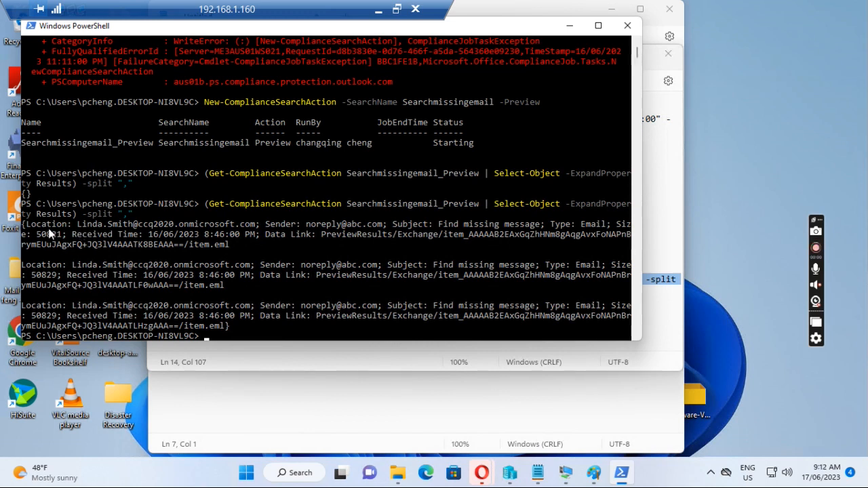
pyautogui.moveTo(403, 234)
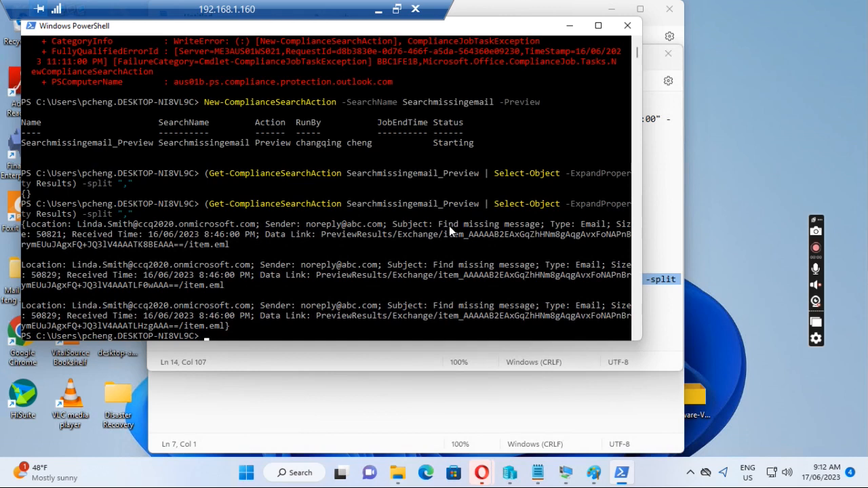
pyautogui.moveTo(515, 227)
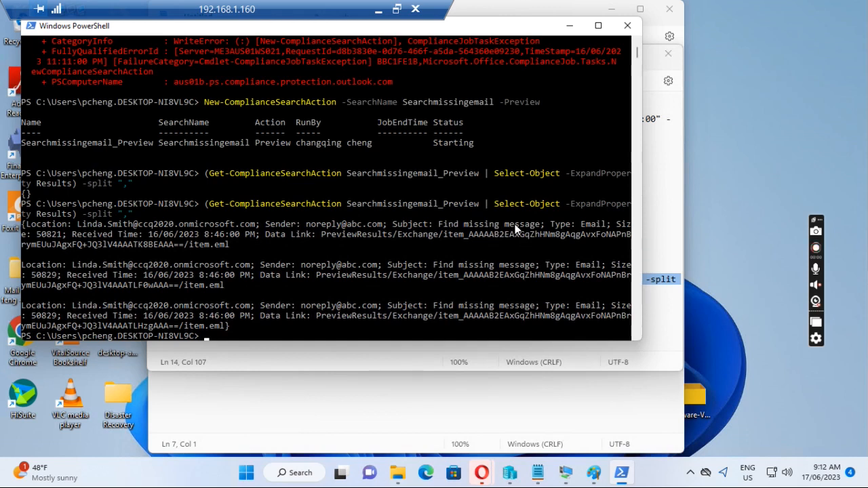
pyautogui.moveTo(157, 240)
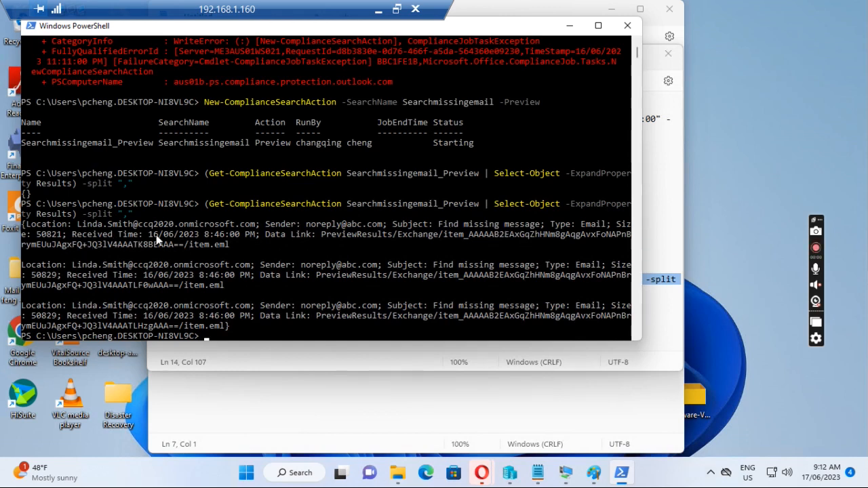
pyautogui.moveTo(214, 243)
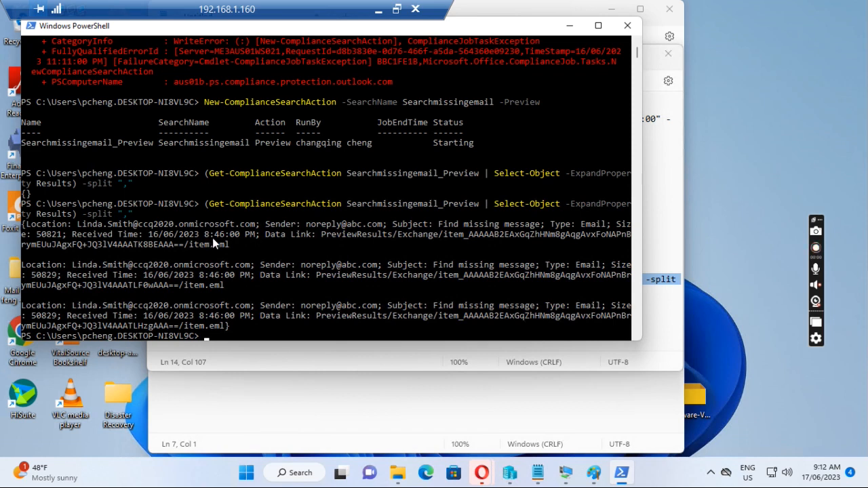
pyautogui.moveTo(139, 243)
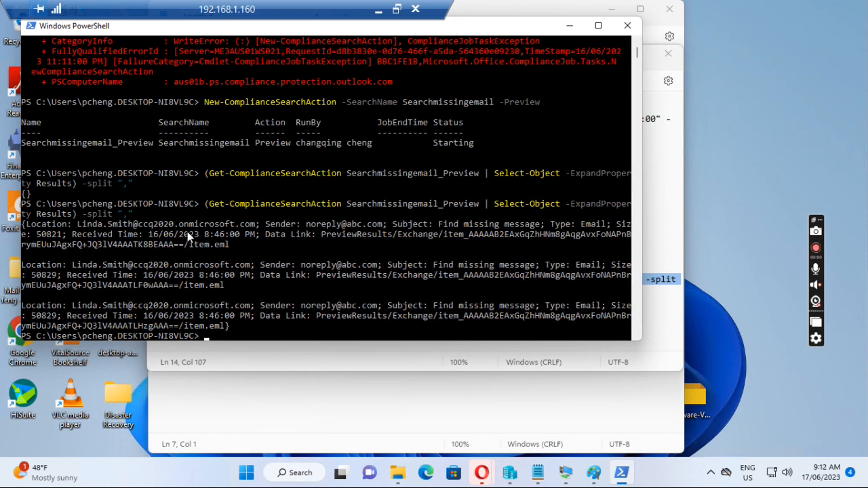
pyautogui.moveTo(192, 250)
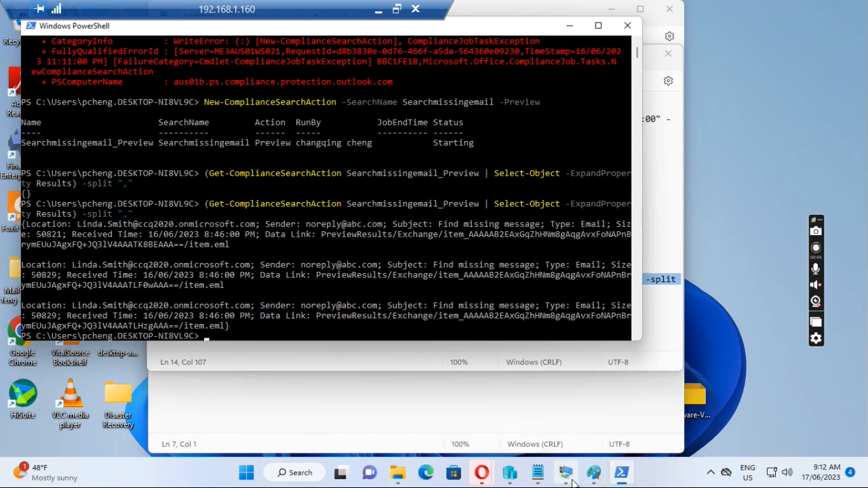
# Switch to Outlook, open Deleted Items and return to the Home commands
pyautogui.click(565, 473)
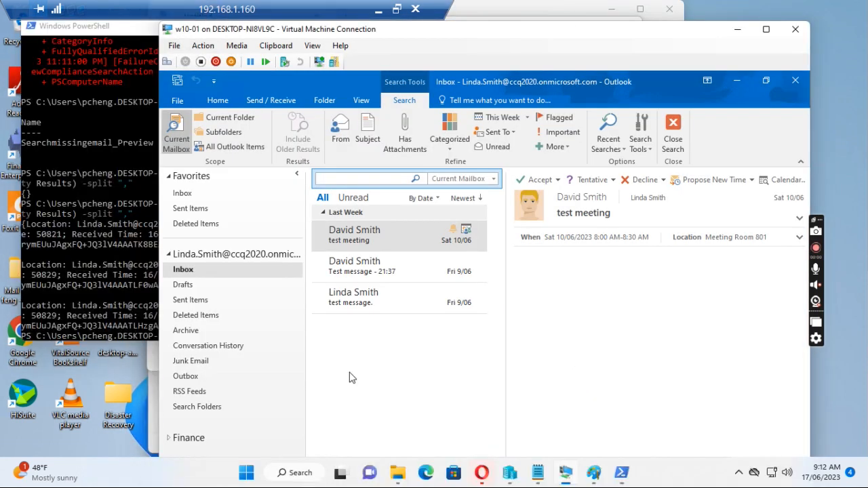
pyautogui.moveTo(207, 321)
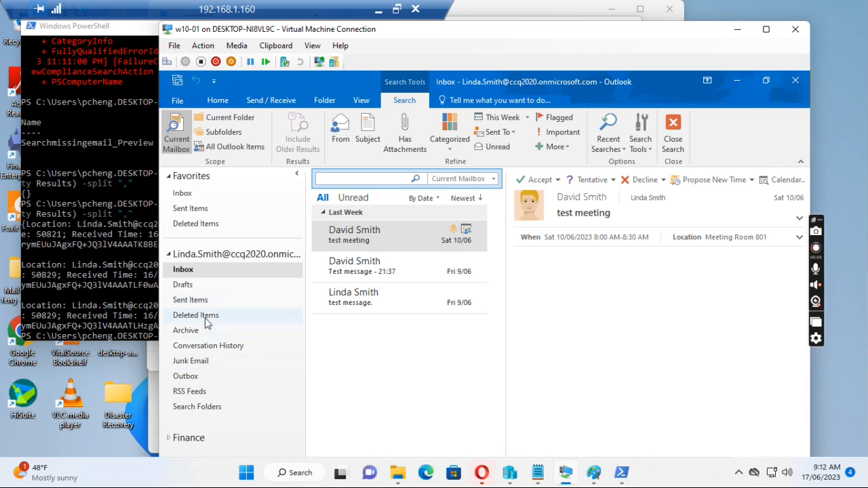
pyautogui.click(197, 314)
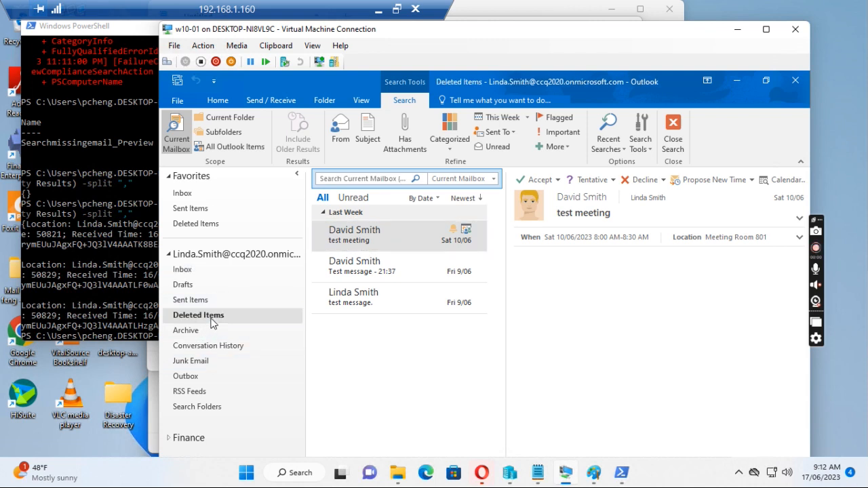
pyautogui.click(671, 129)
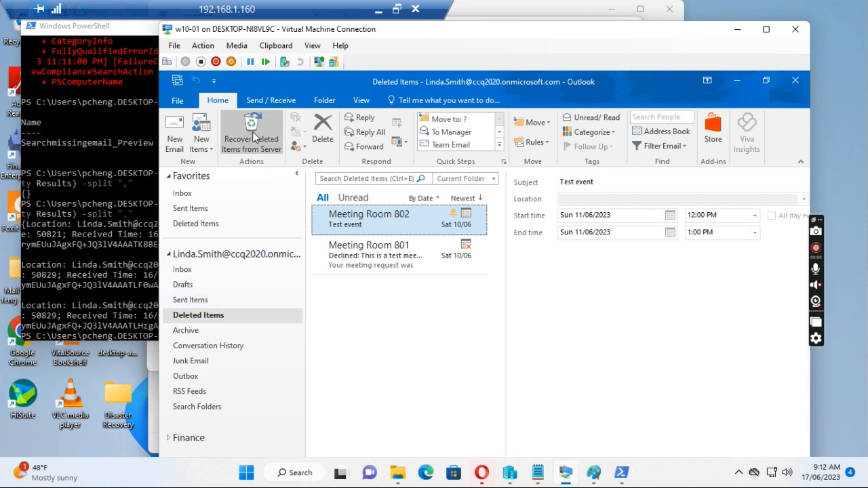
pyautogui.moveTo(252, 133)
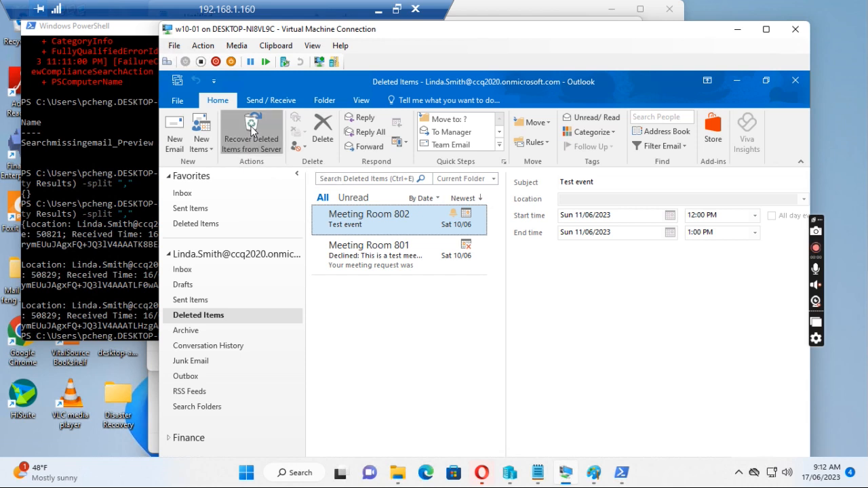
# Recover the Find missing message item from the server's deleted items
pyautogui.click(250, 131)
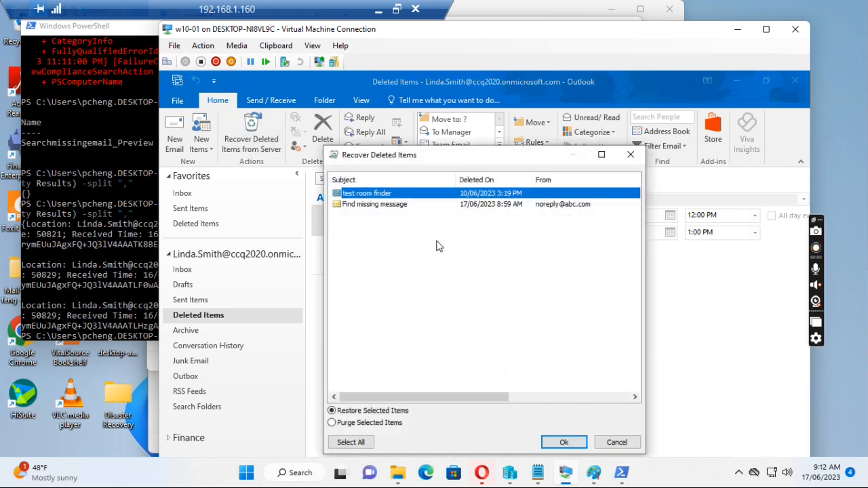
pyautogui.click(373, 204)
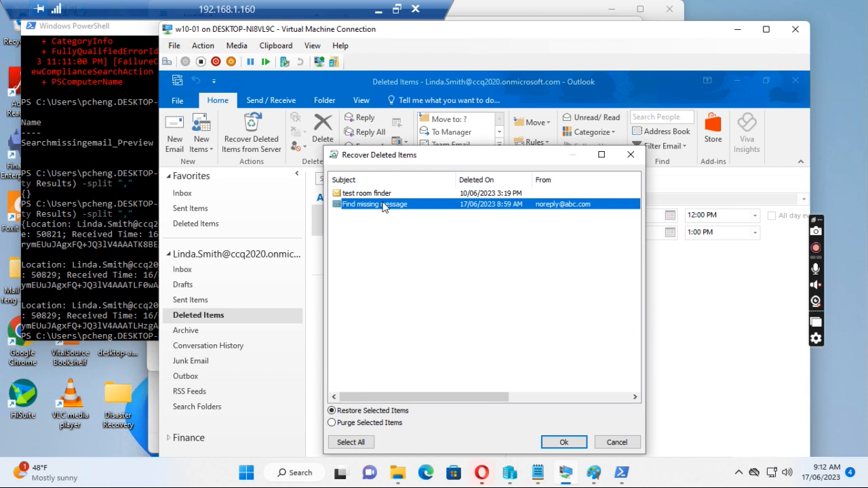
pyautogui.moveTo(403, 213)
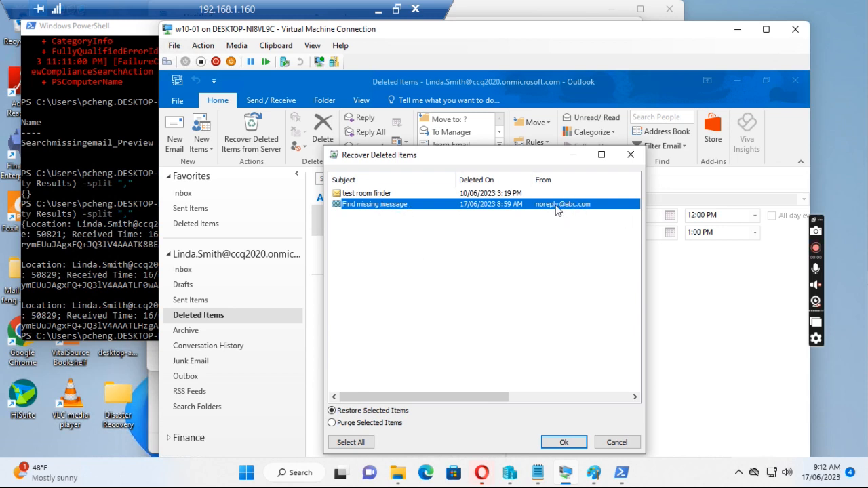
pyautogui.moveTo(403, 353)
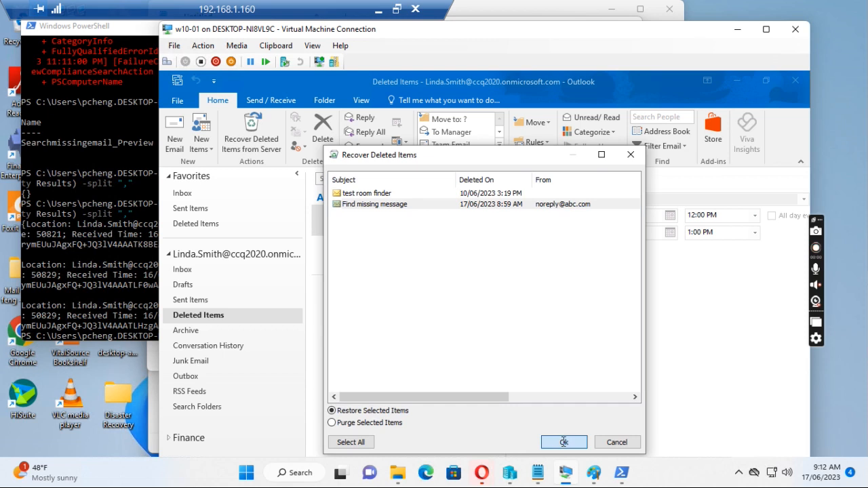
pyautogui.click(563, 441)
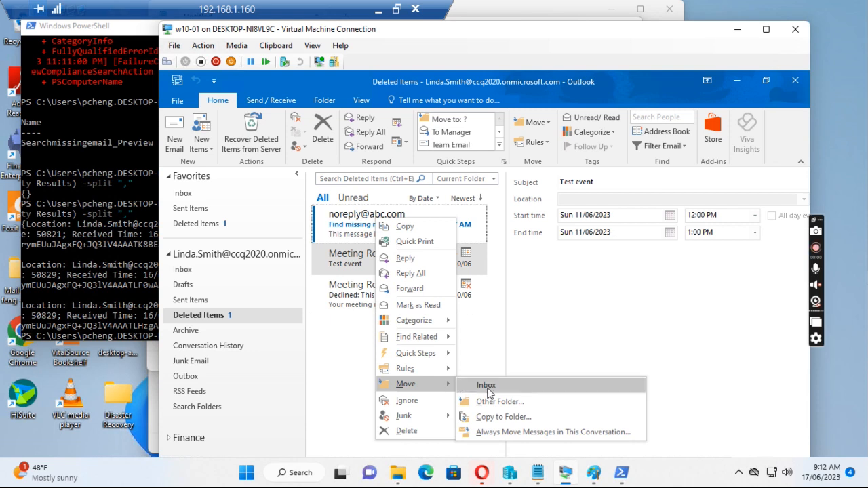
# Move the recovered Find missing message to Inbox and view the Inbox
pyautogui.click(486, 384)
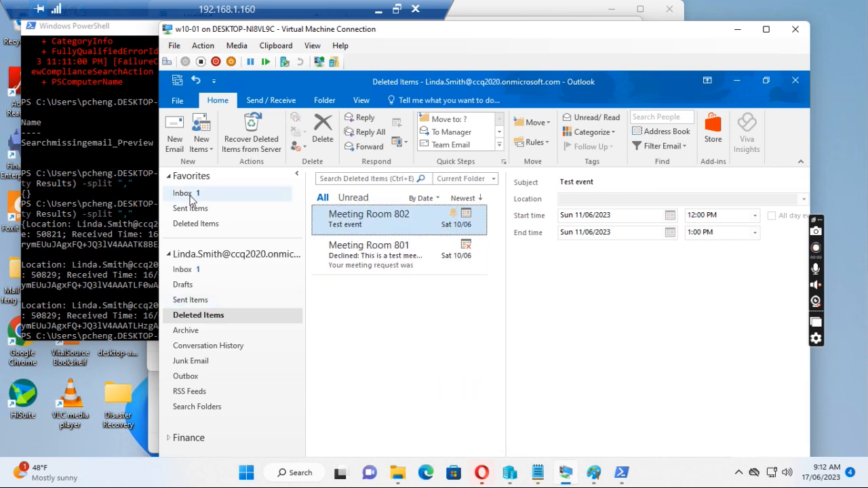
pyautogui.click(181, 193)
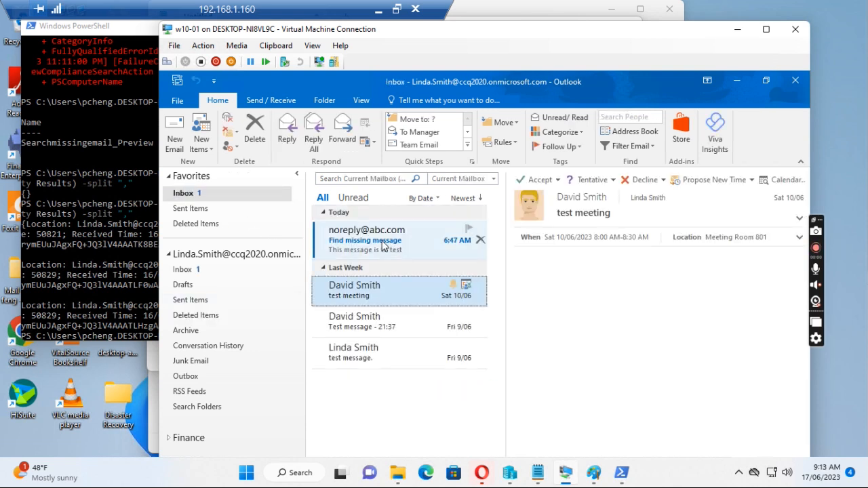